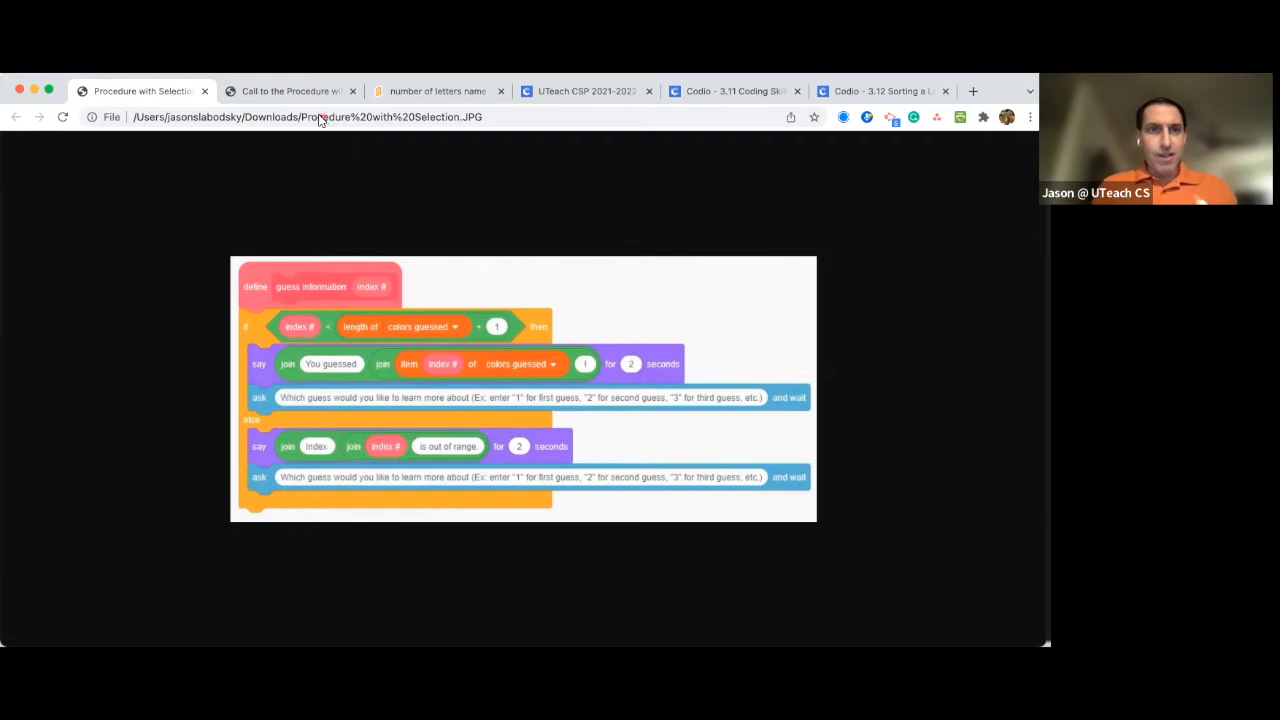
# Flip between the procedure-with-selection and call-with-iteration screenshots, then show the live number-of-letters Scratch project
pyautogui.click(288, 92)
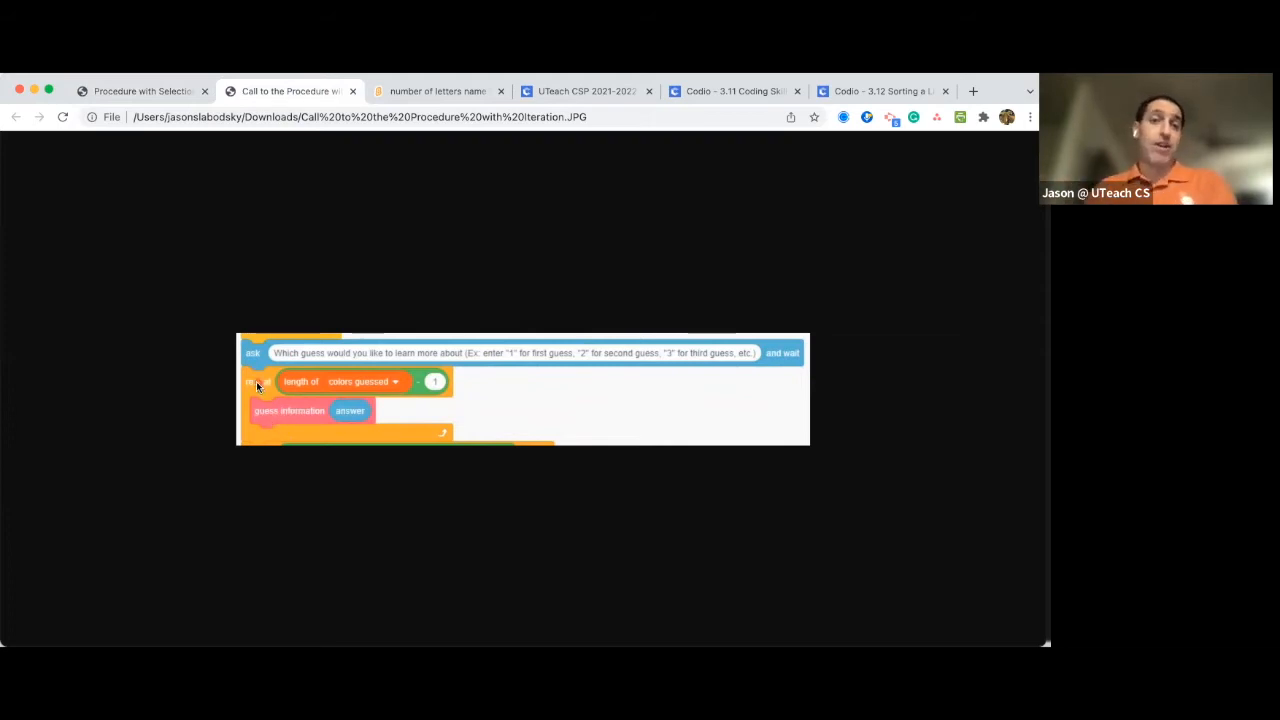
pyautogui.click(140, 92)
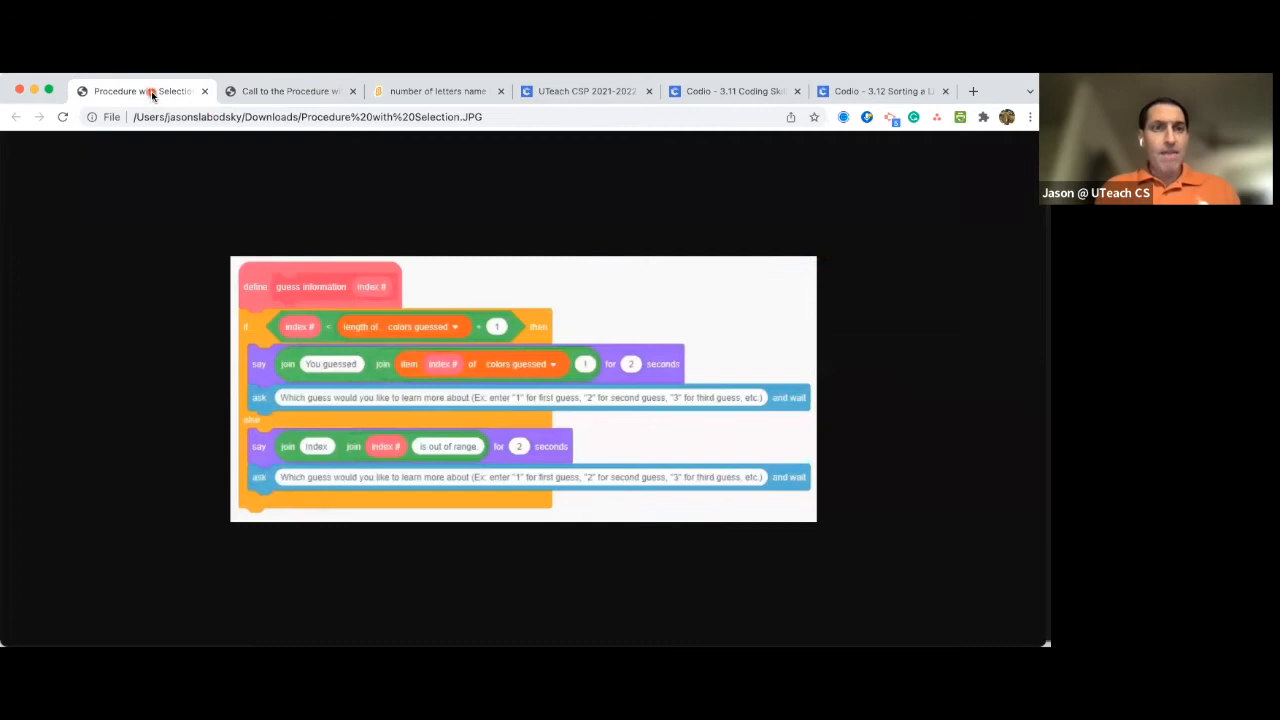
pyautogui.moveTo(464, 332)
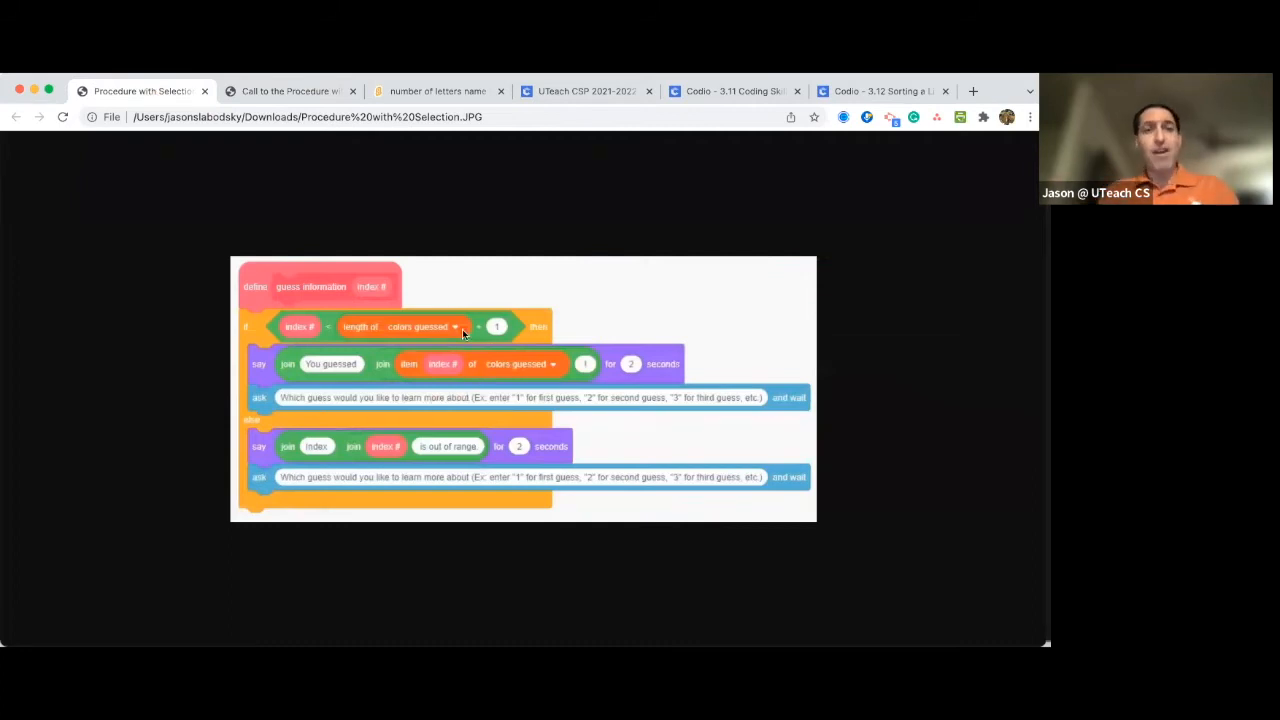
pyautogui.moveTo(256, 336)
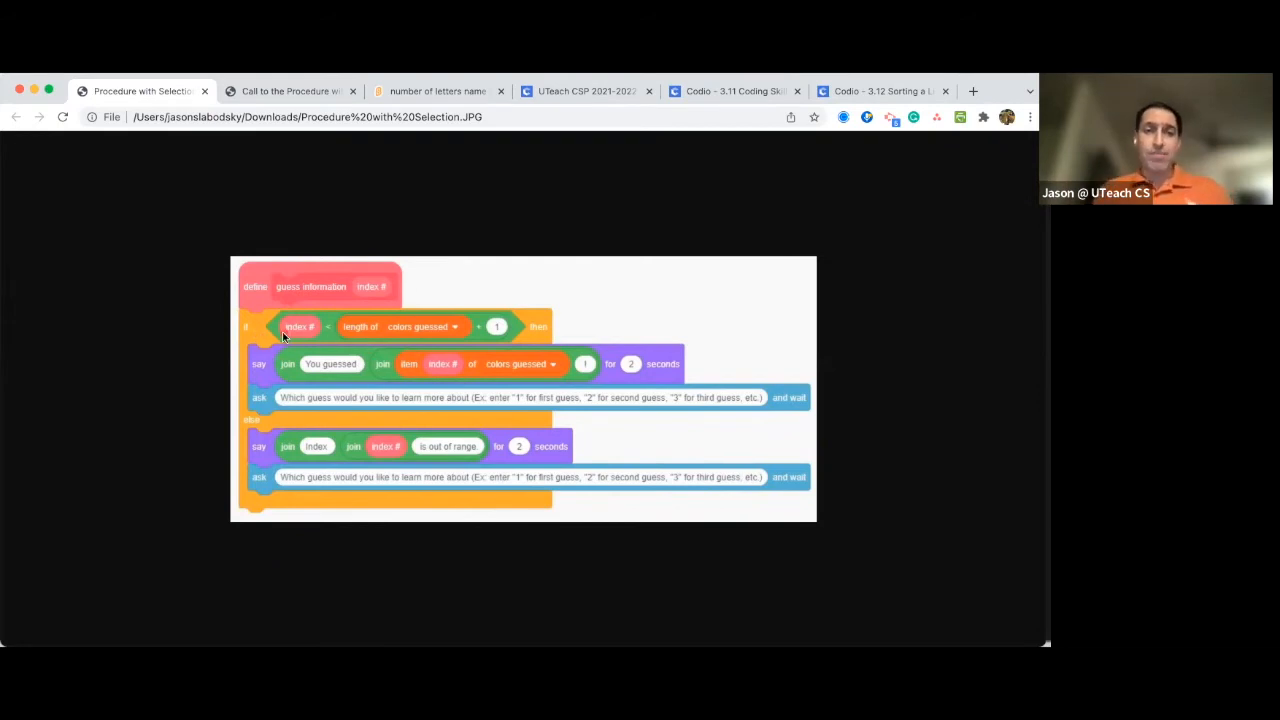
pyautogui.click(290, 92)
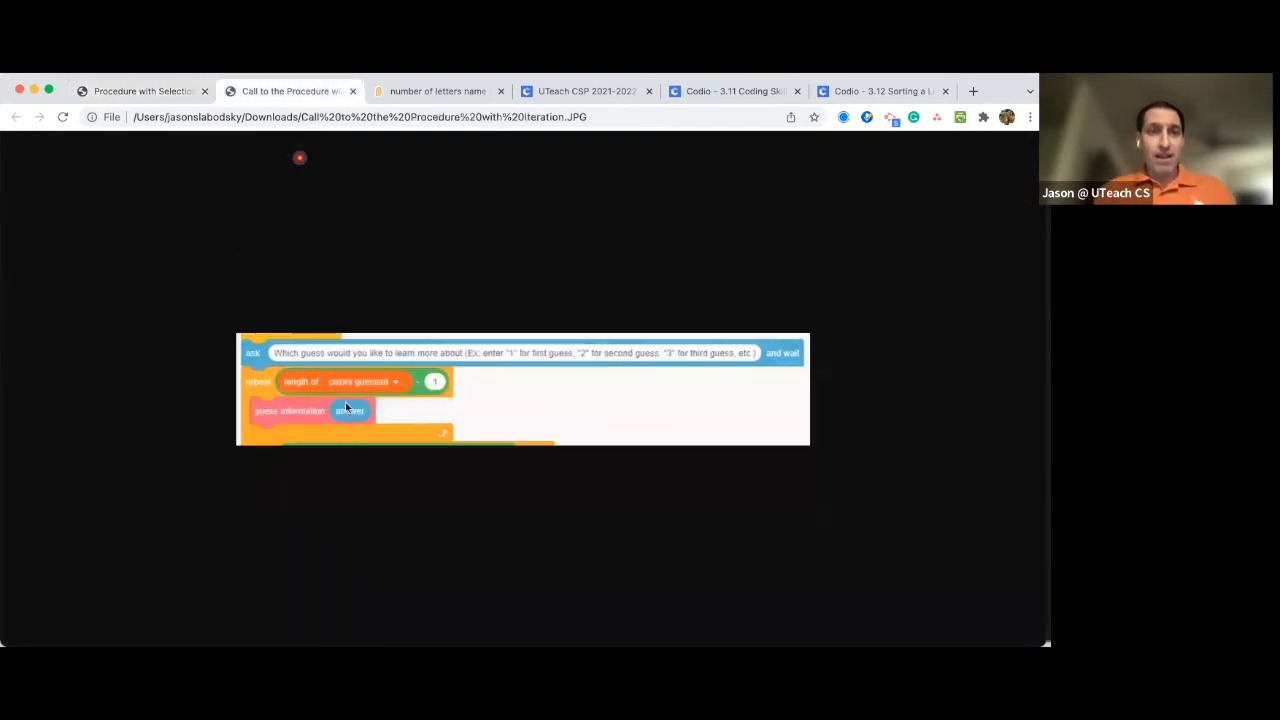
pyautogui.moveTo(296, 396)
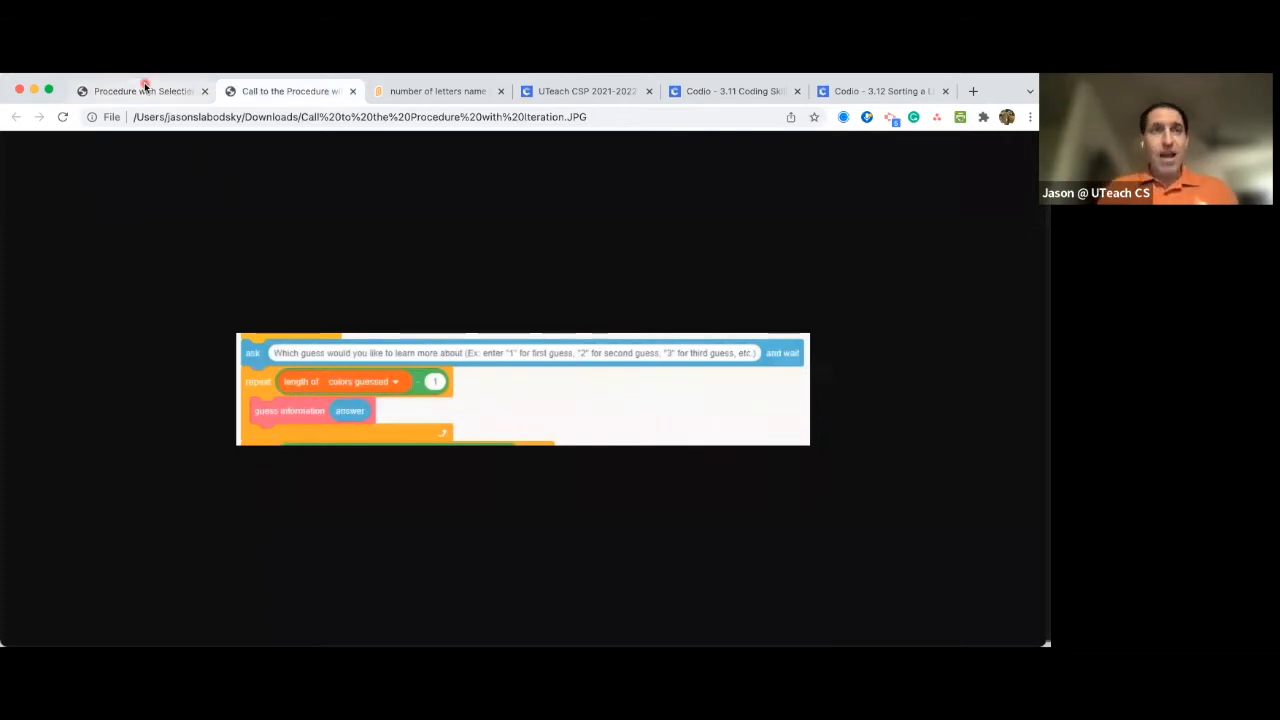
pyautogui.click(140, 92)
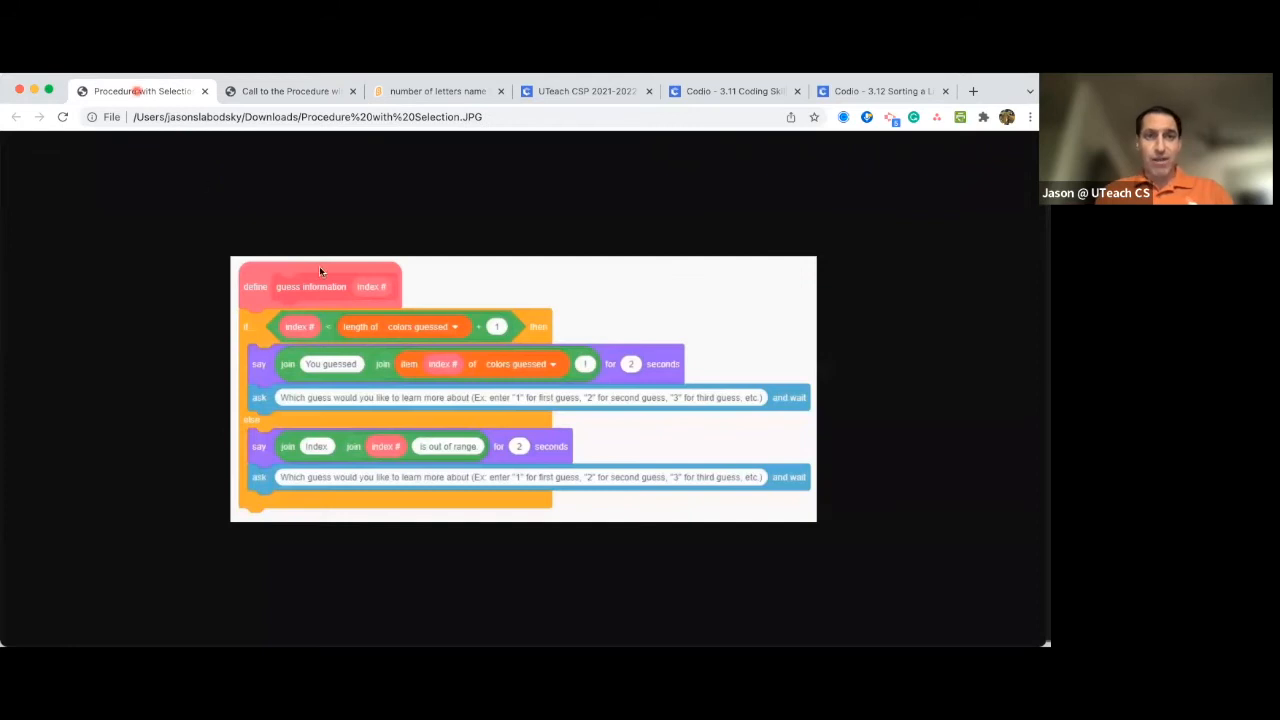
pyautogui.moveTo(444, 152)
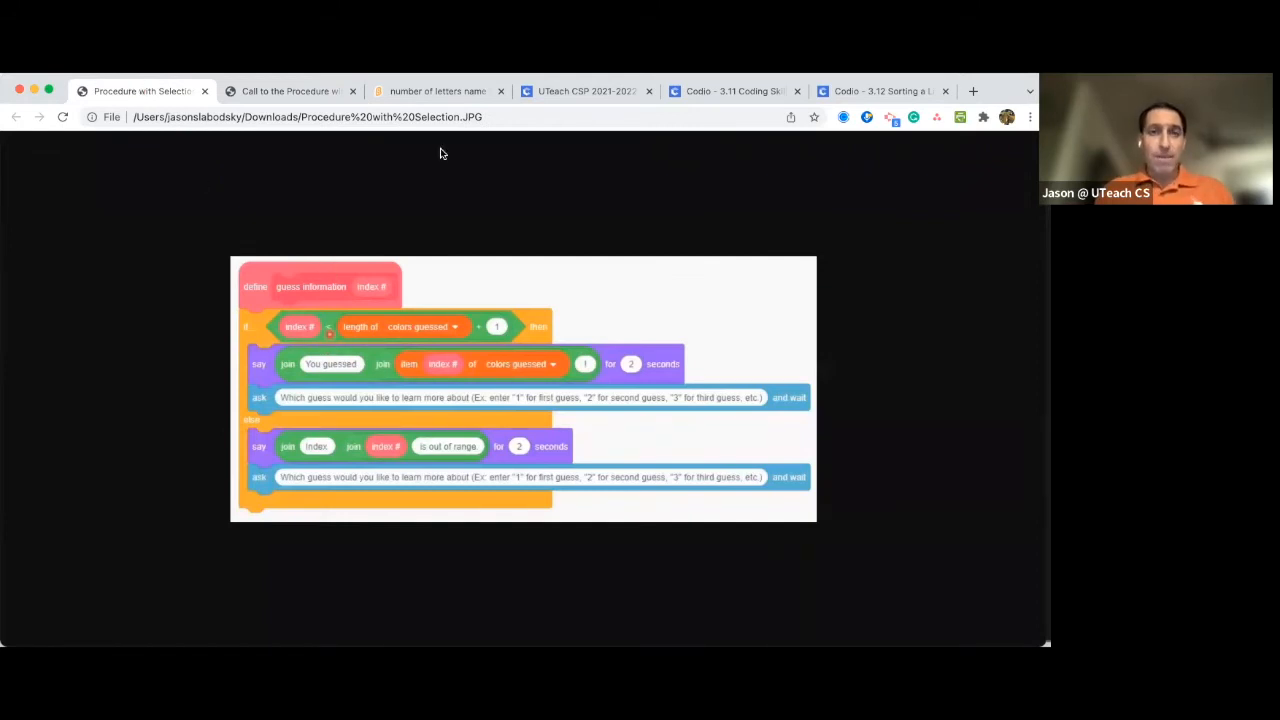
pyautogui.click(438, 92)
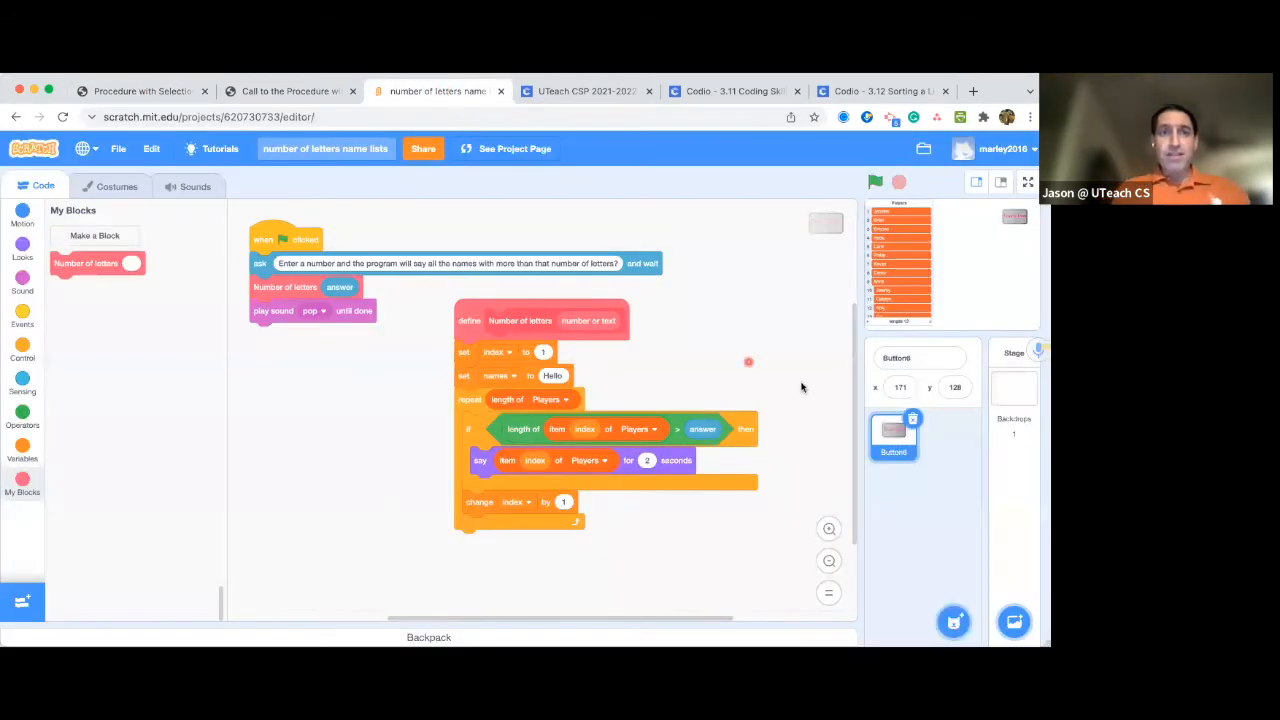
pyautogui.moveTo(778, 362)
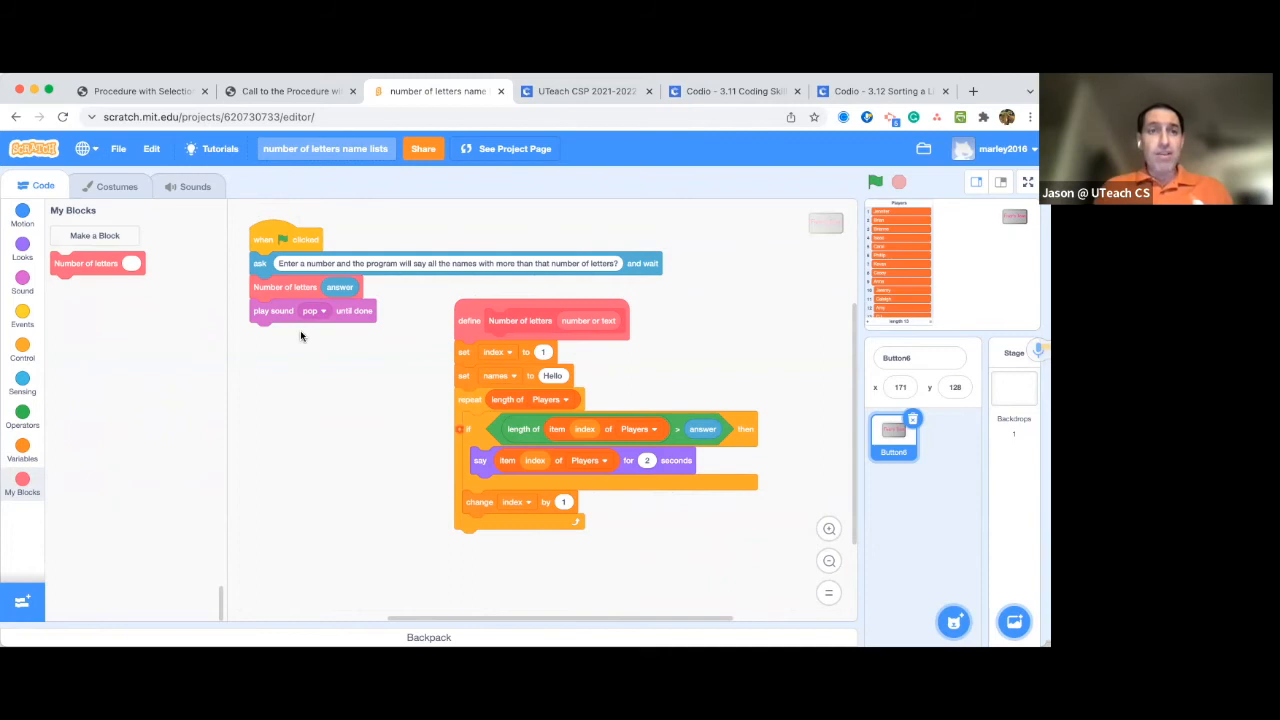
pyautogui.moveTo(276, 284)
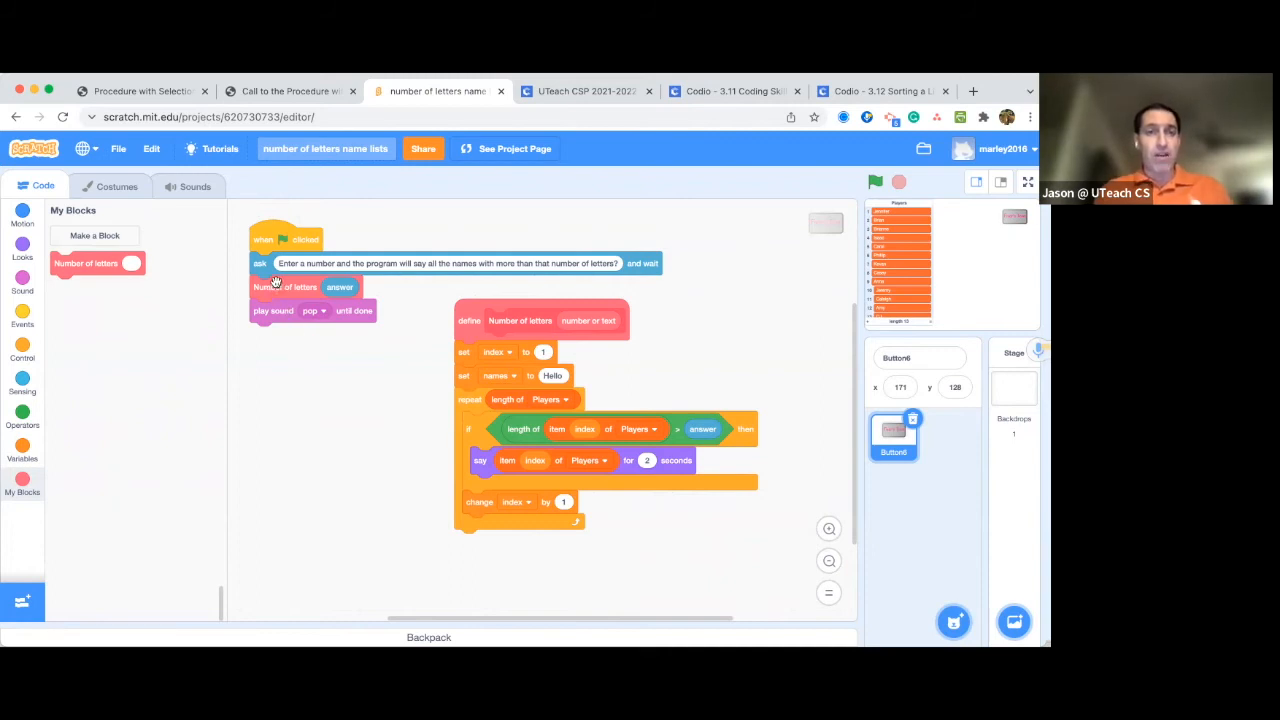
pyautogui.moveTo(400, 384)
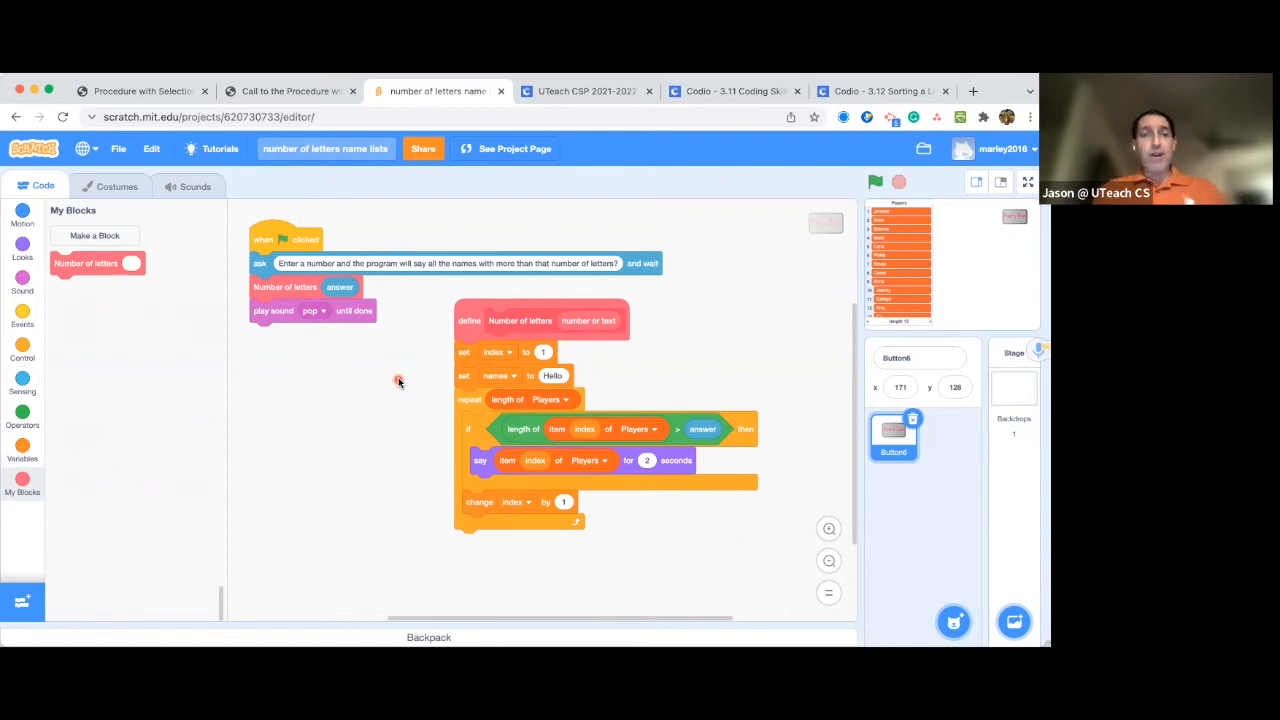
pyautogui.moveTo(592, 104)
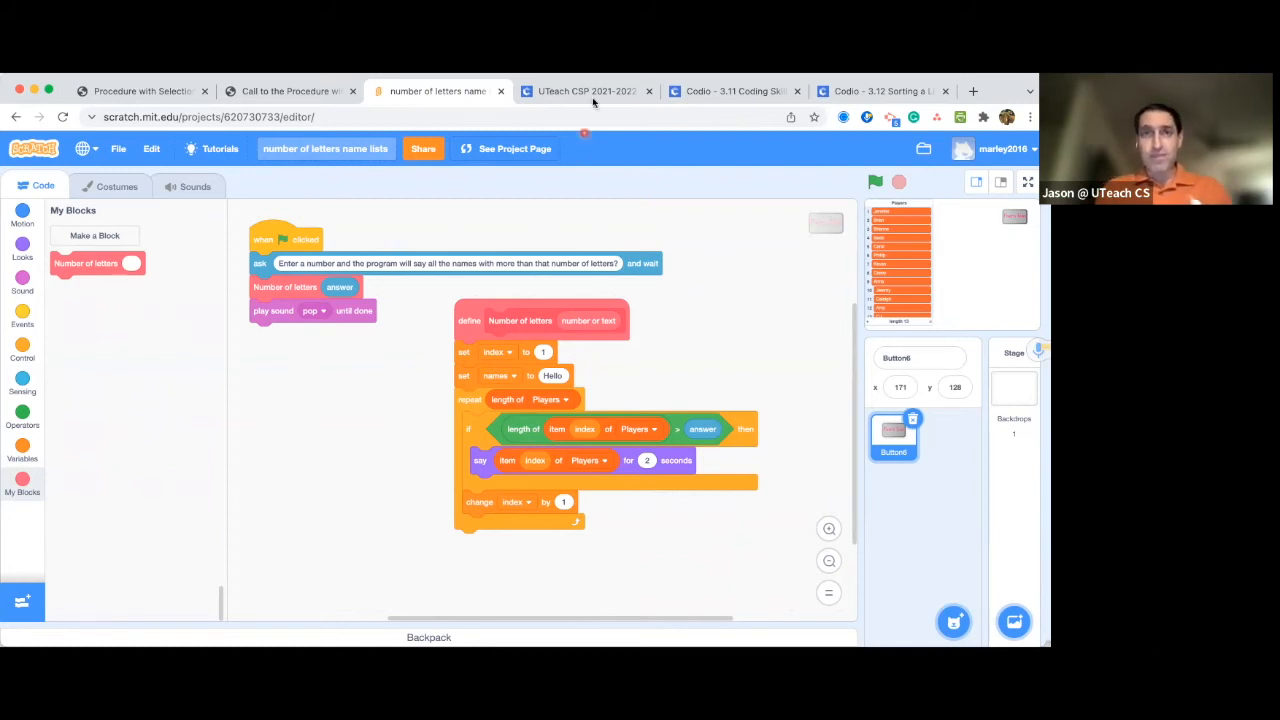
# Show the Codio 3.11 Lists in Action lesson, then the 3.12 Sorting a List page
pyautogui.click(584, 92)
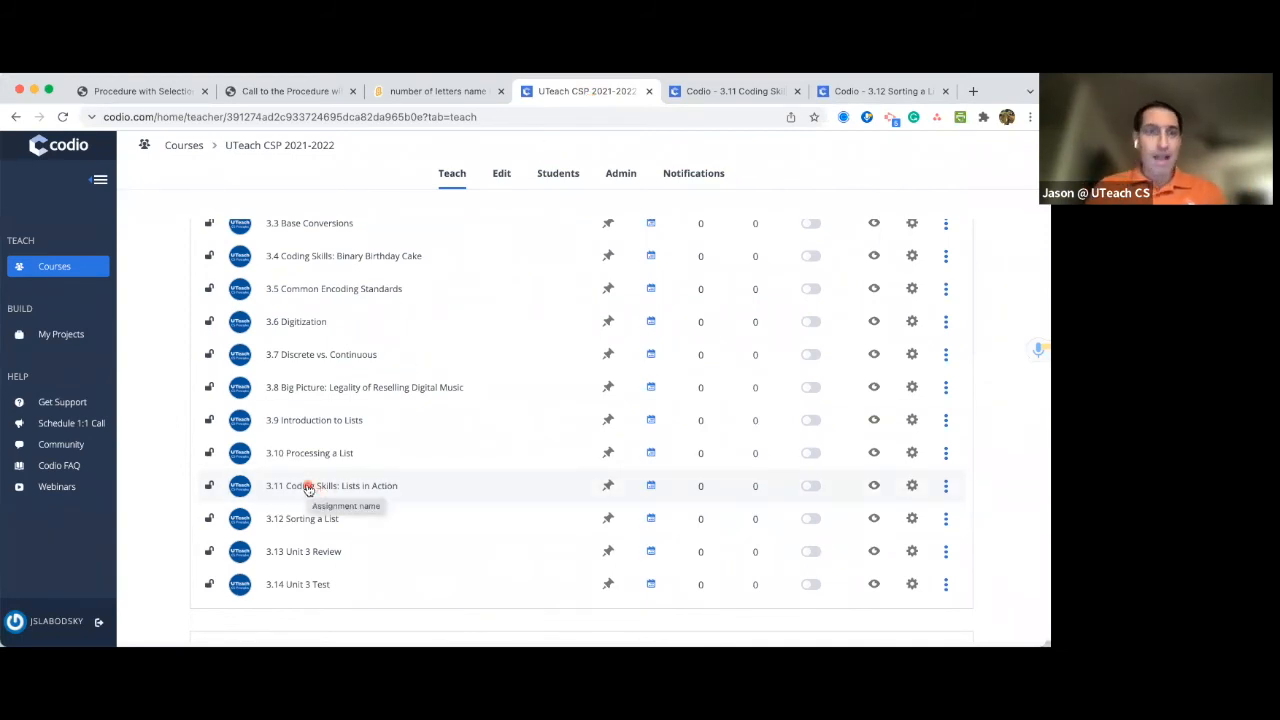
pyautogui.moveTo(302, 518)
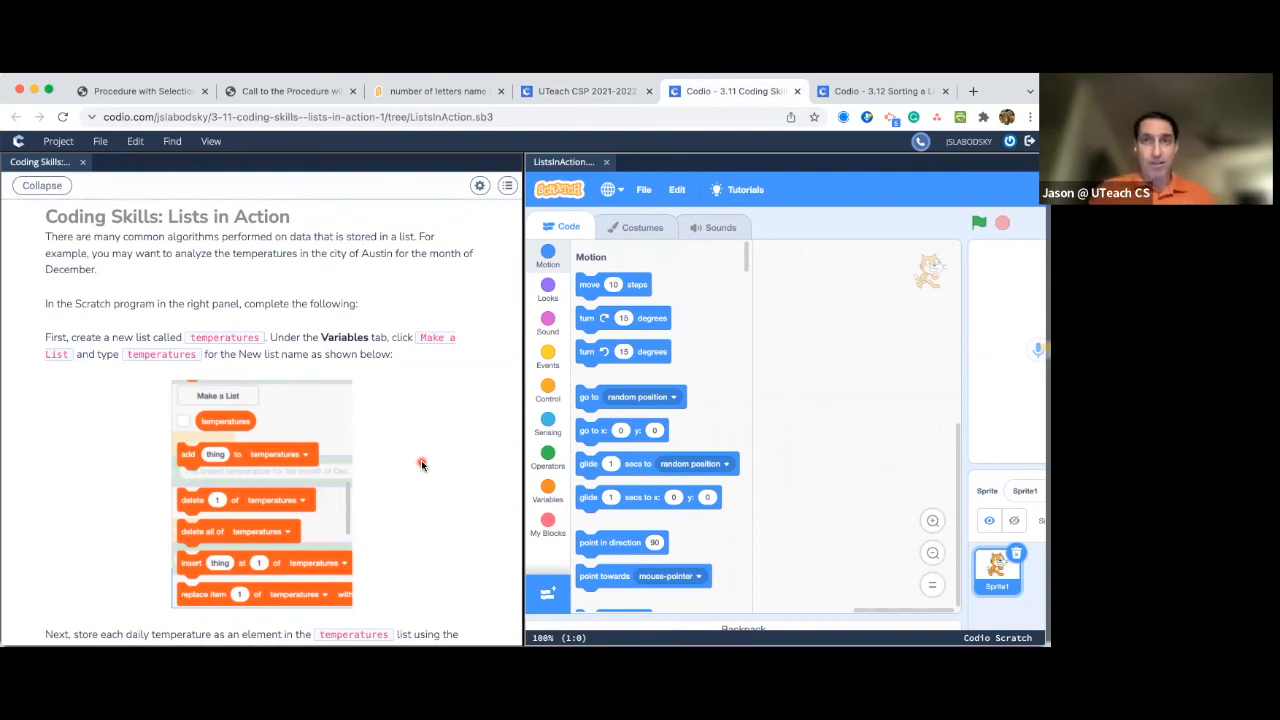
pyautogui.click(880, 92)
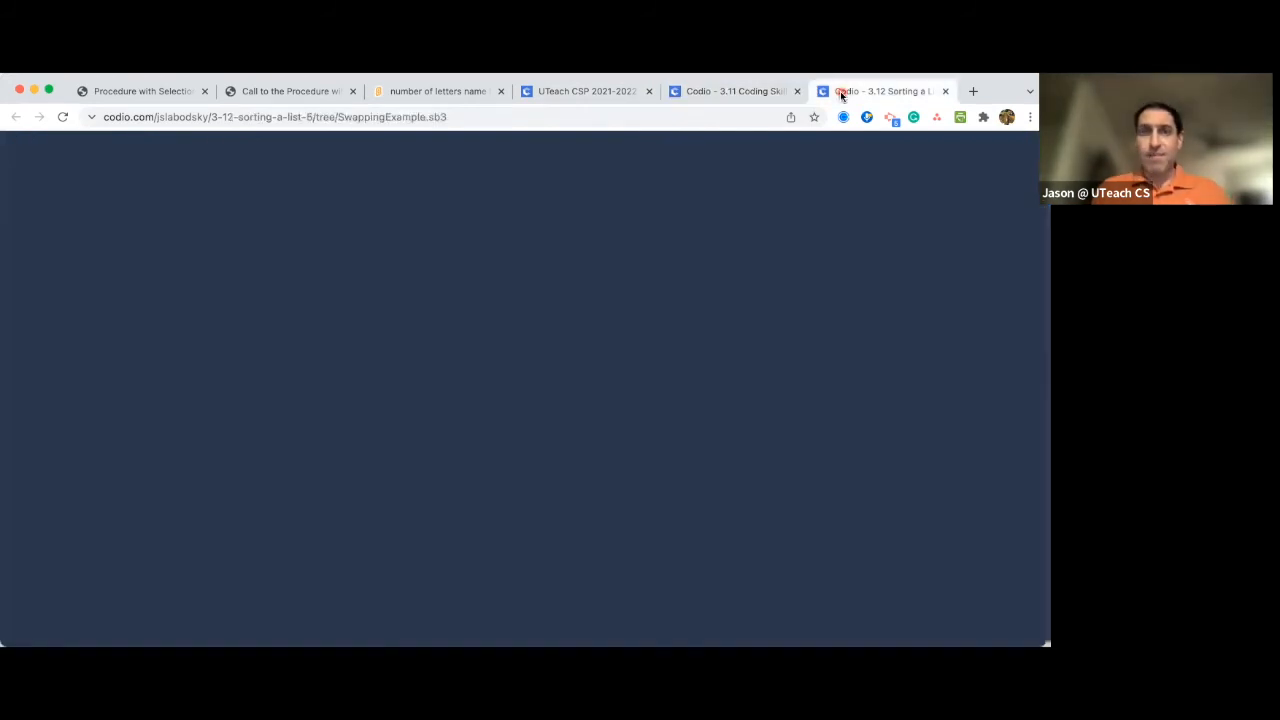